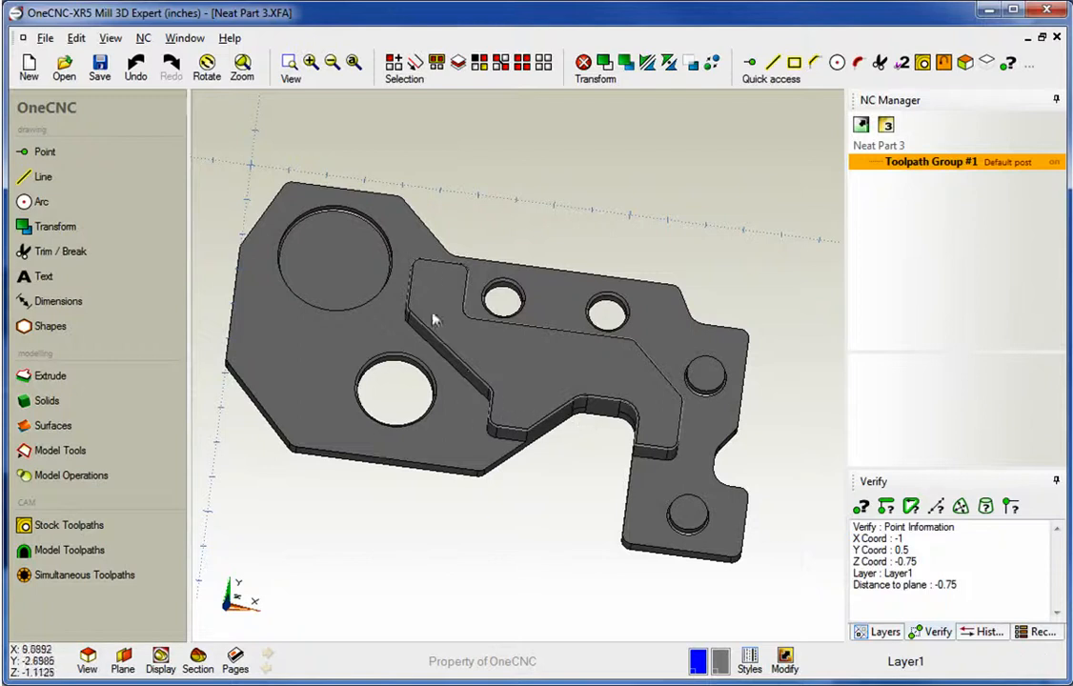
mouse_move(499, 389)
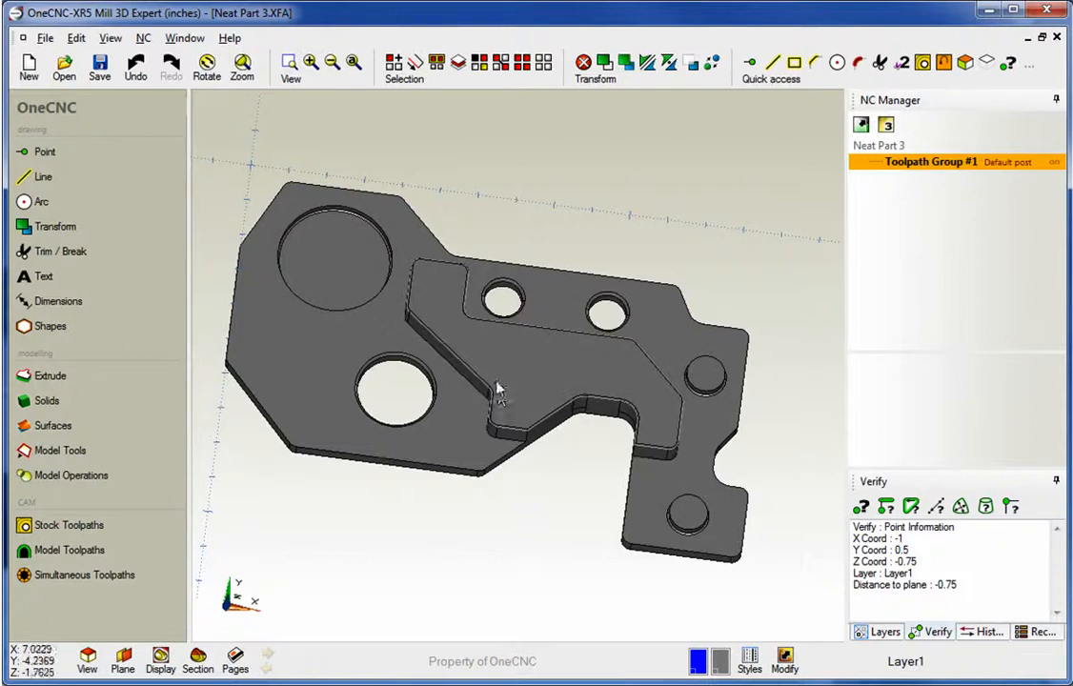
mouse_move(515, 351)
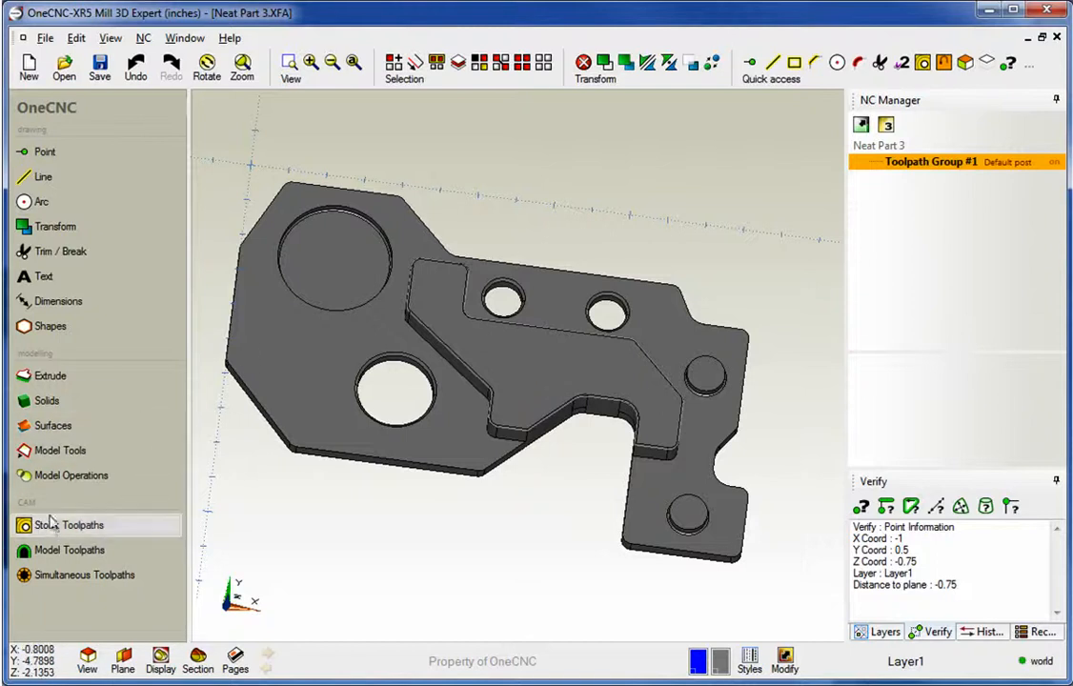
Start a Mill Profile toolpath from 3axis Toolpaths and chain the raised boss outline as the profile.
click(65, 526)
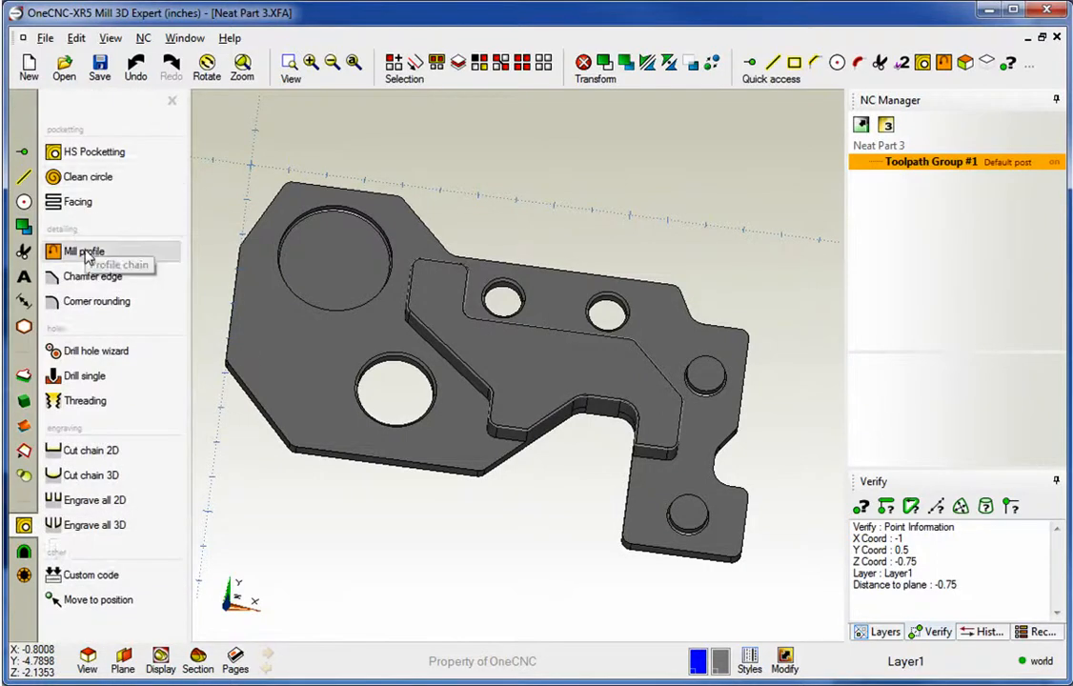
click(84, 252)
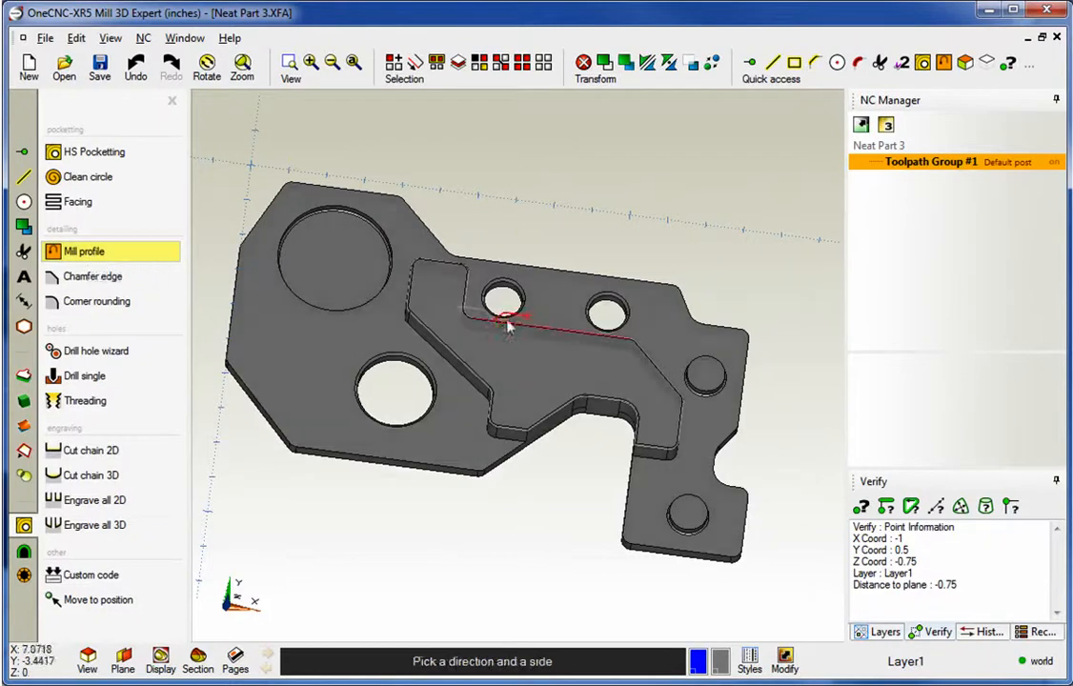
click(507, 322)
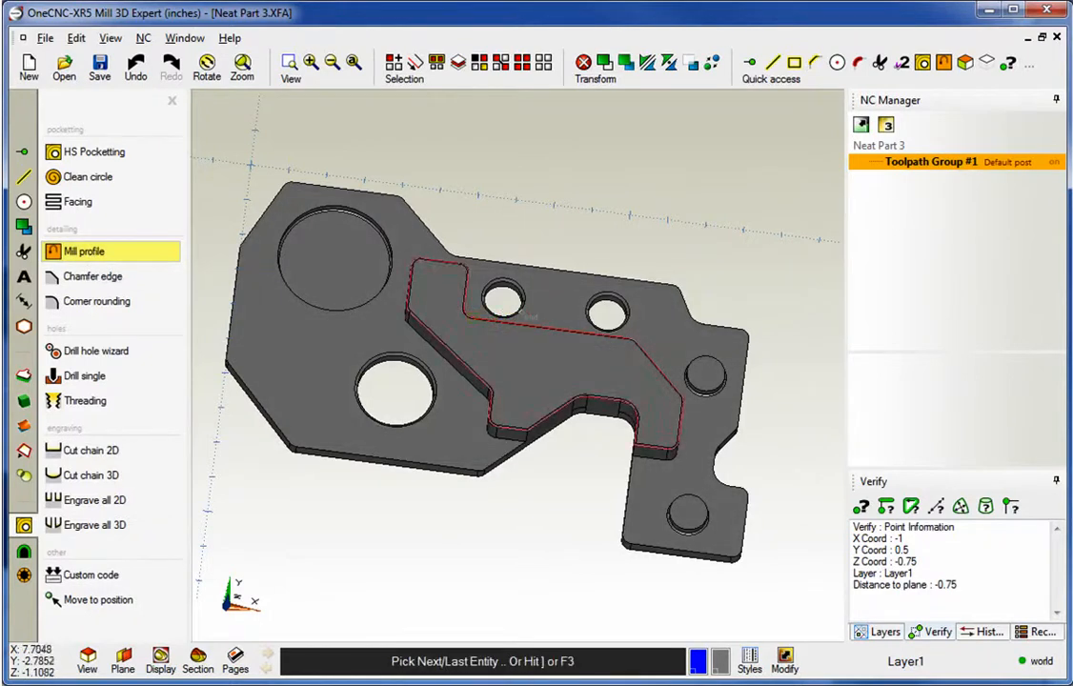
Confirm the chained outline and accept the end mill and clearance settings.
click(84, 252)
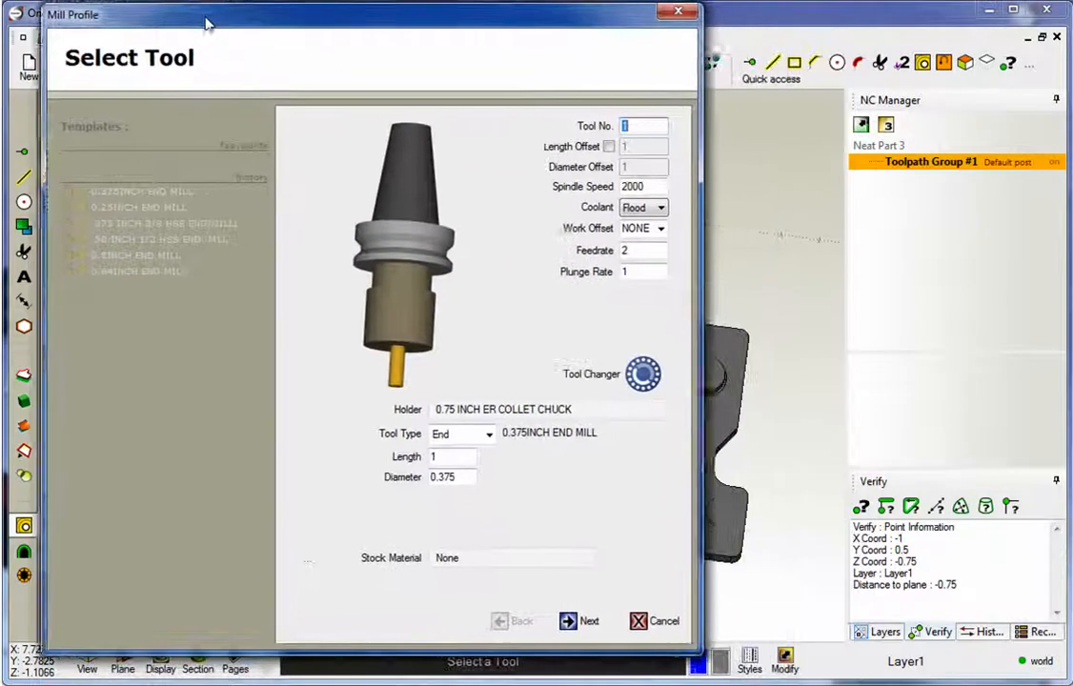
drag(208, 23, 179, 14)
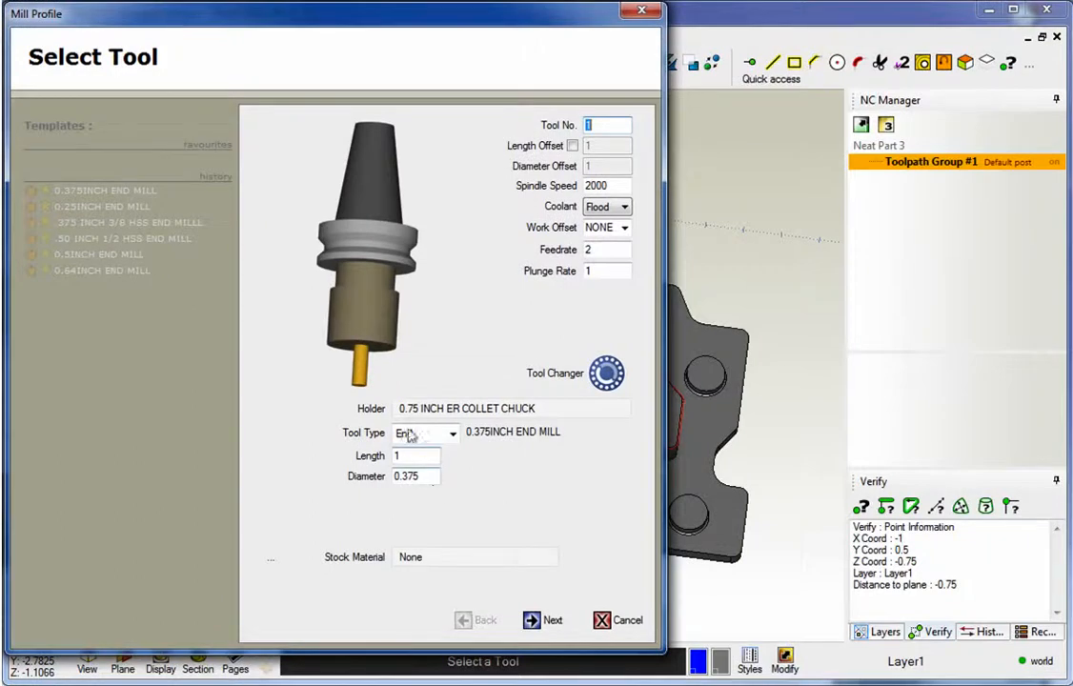
click(553, 622)
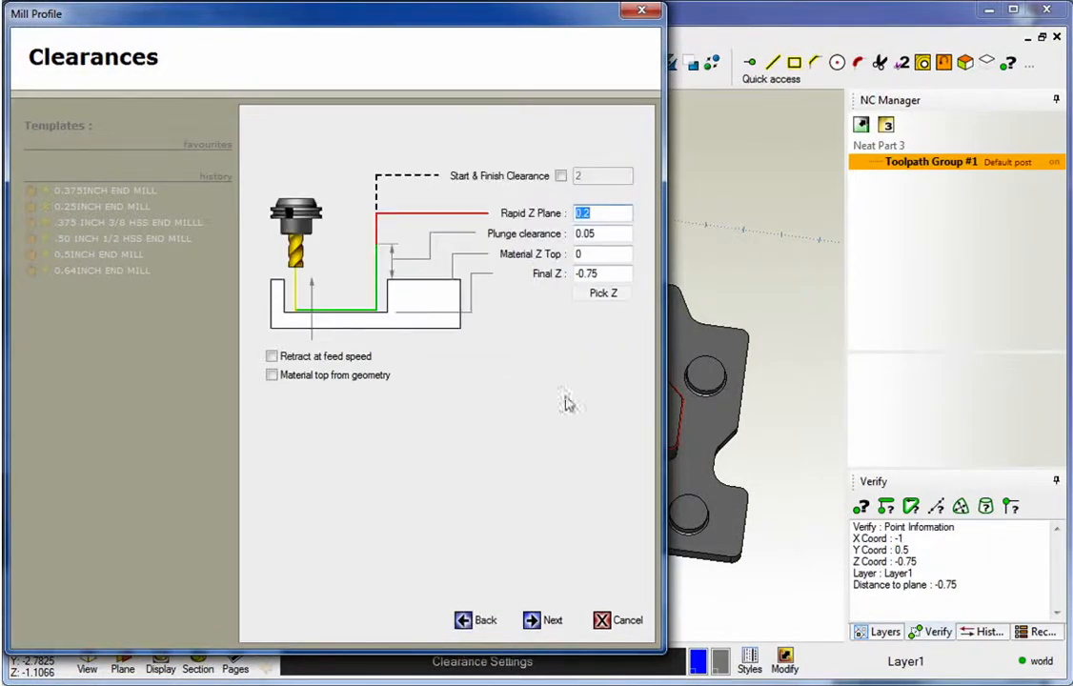
click(553, 622)
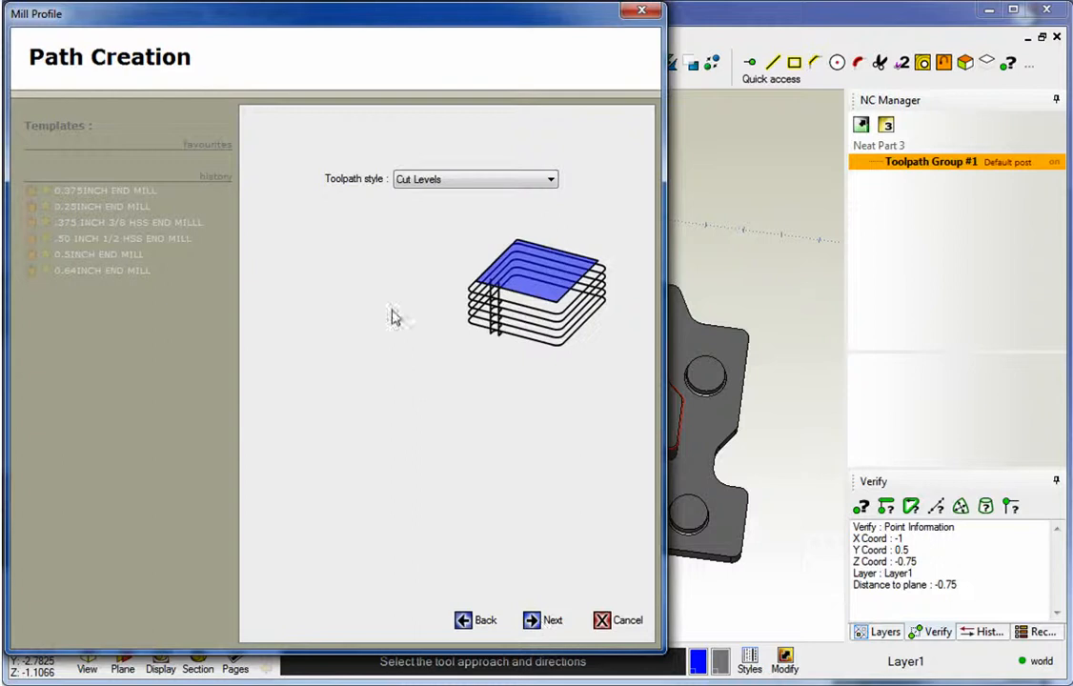
mouse_move(396, 268)
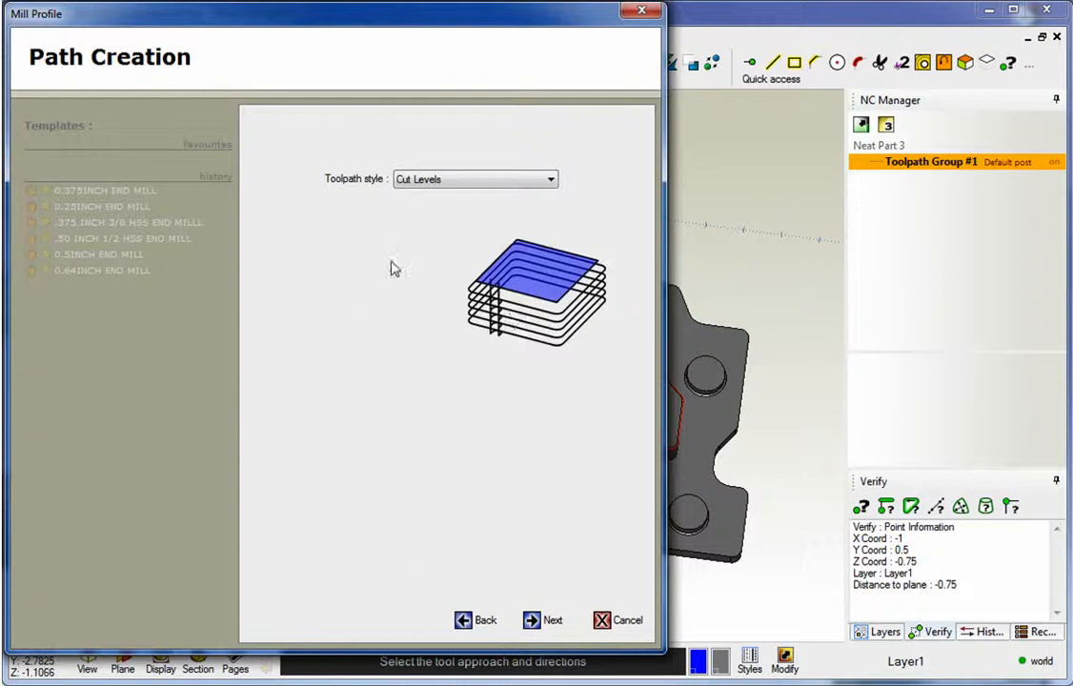
mouse_move(366, 188)
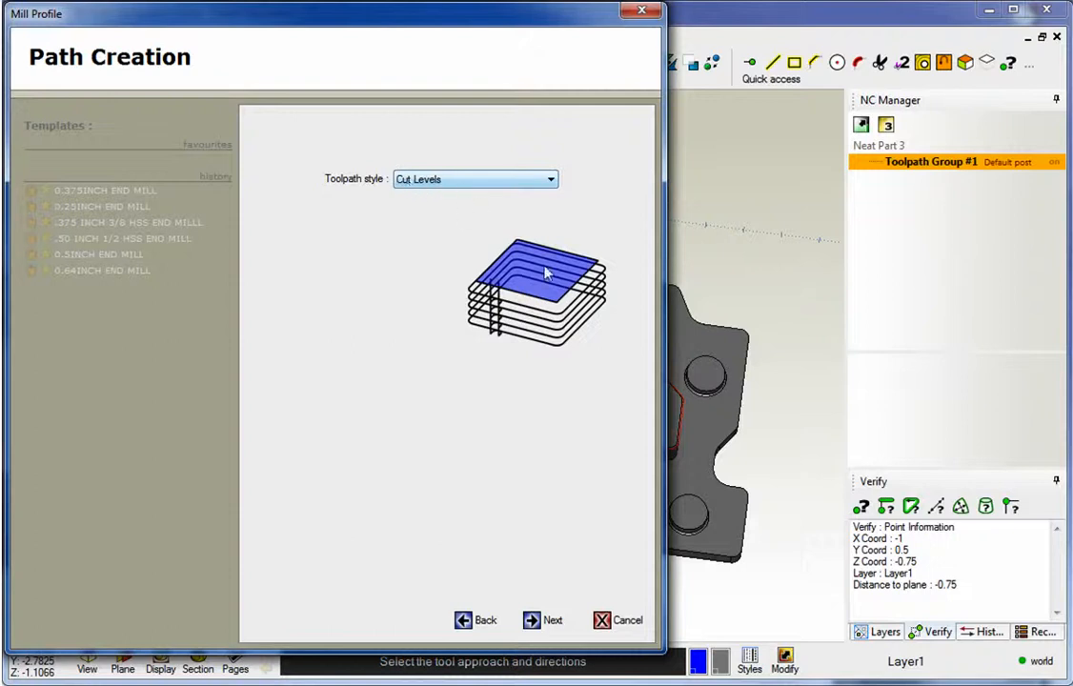
mouse_move(477, 204)
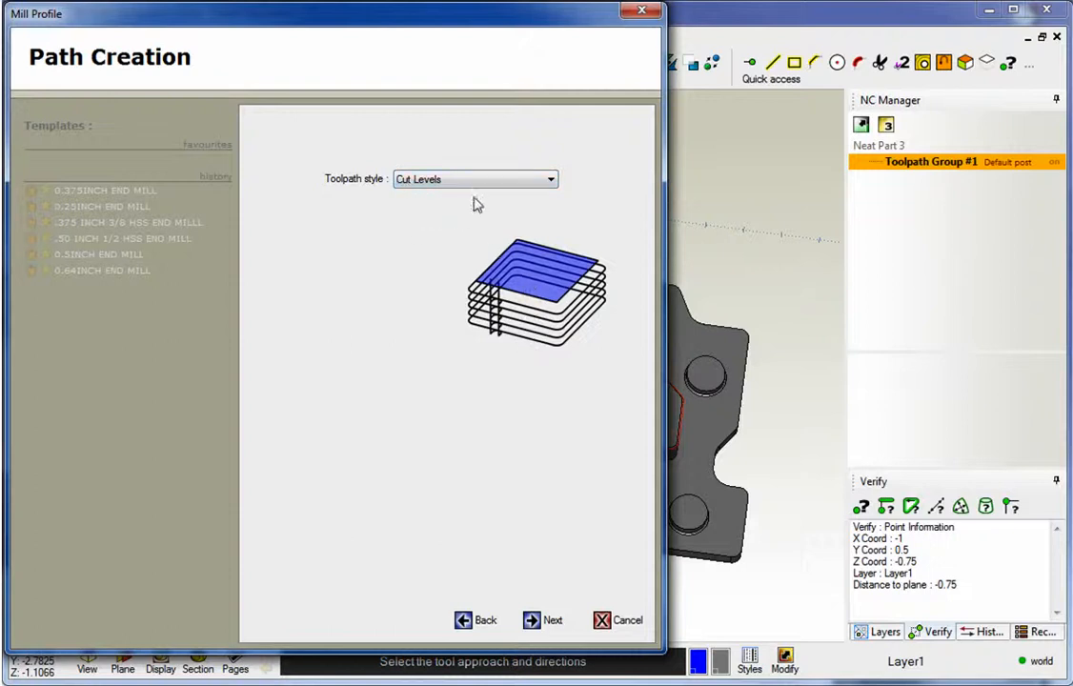
Accept Cut Levels, roughing, finishing and lead settings to create the stepped profile toolpath, then bring up its actions.
click(544, 622)
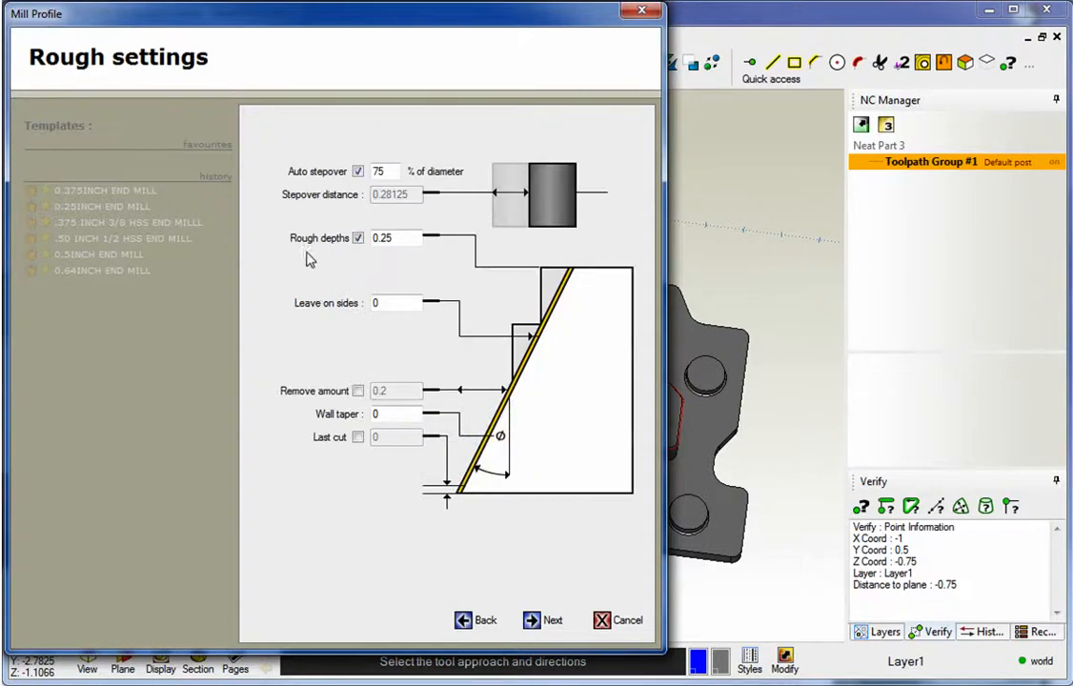
click(546, 621)
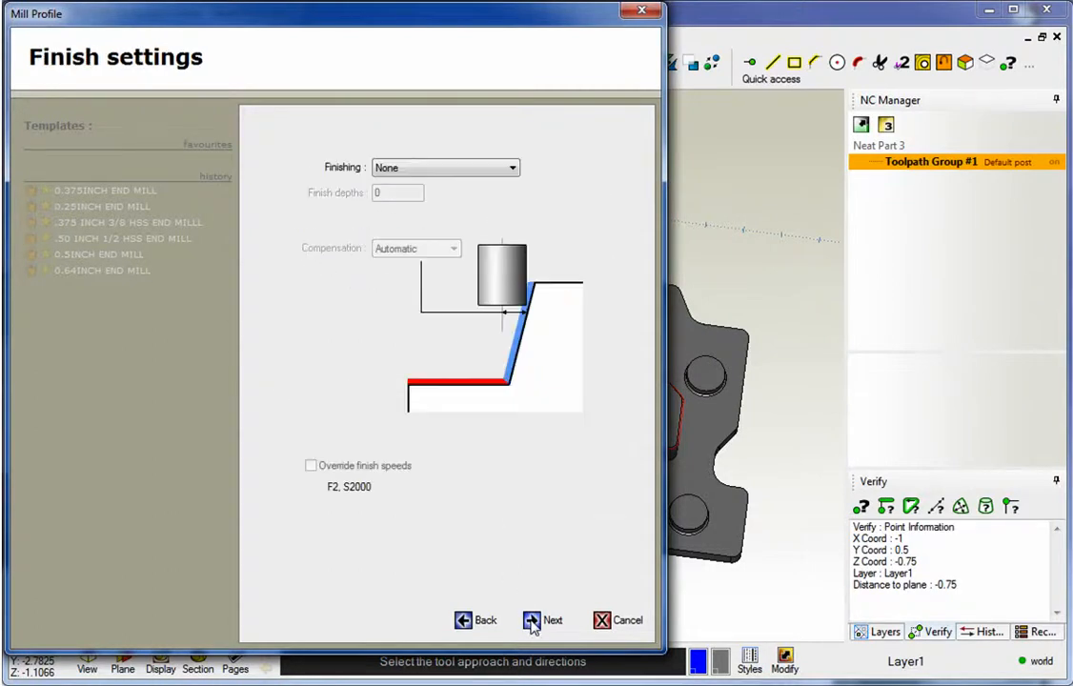
click(543, 621)
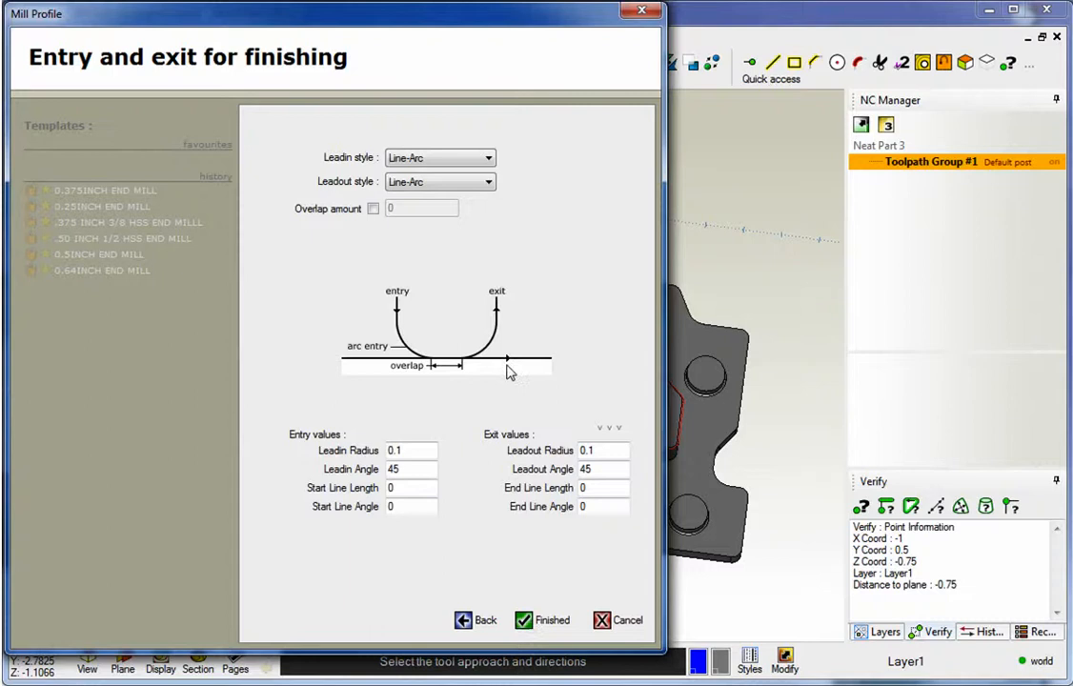
click(543, 622)
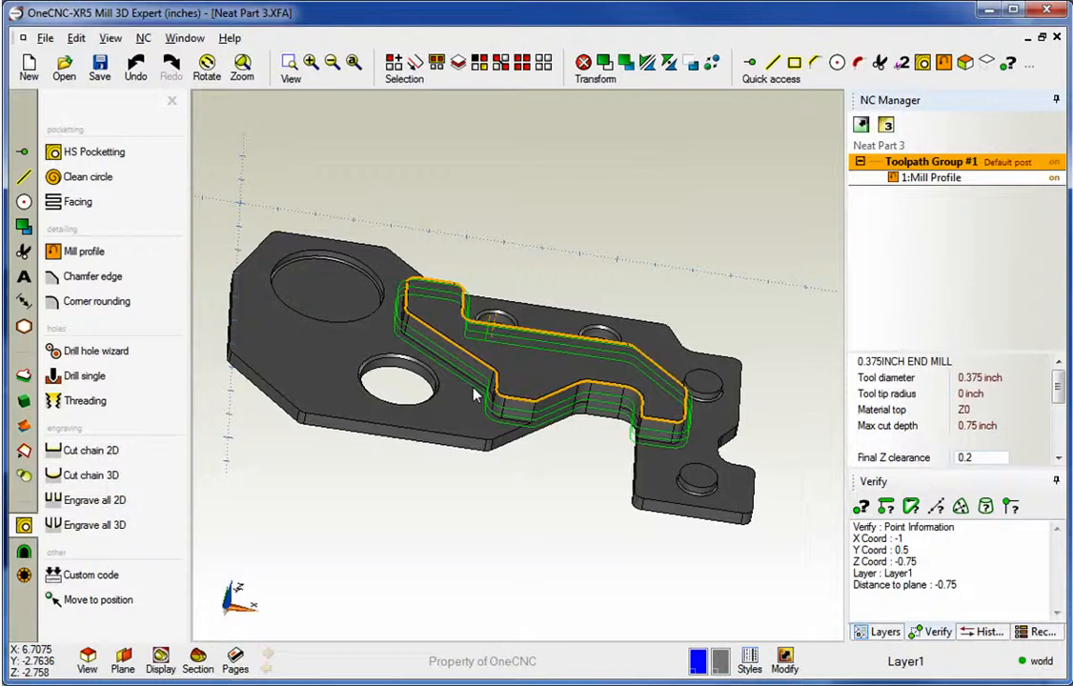
right_click(930, 160)
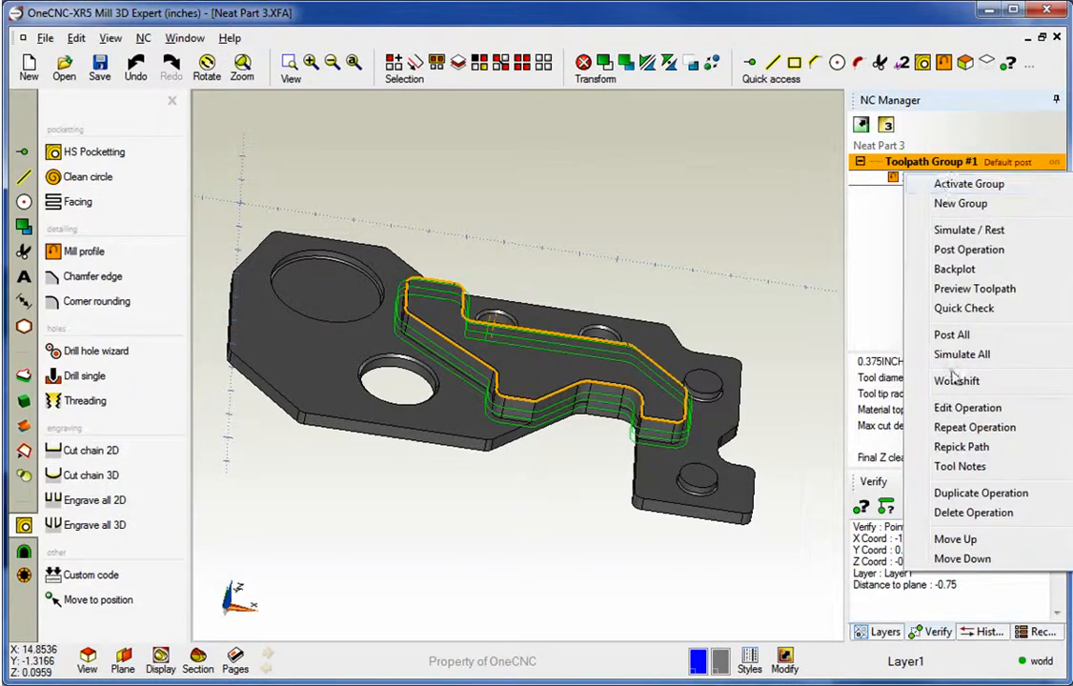
Edit the operation keeping the 0.375 end mill, set a Ramp toolpath style at 5 degrees and regenerate.
click(969, 408)
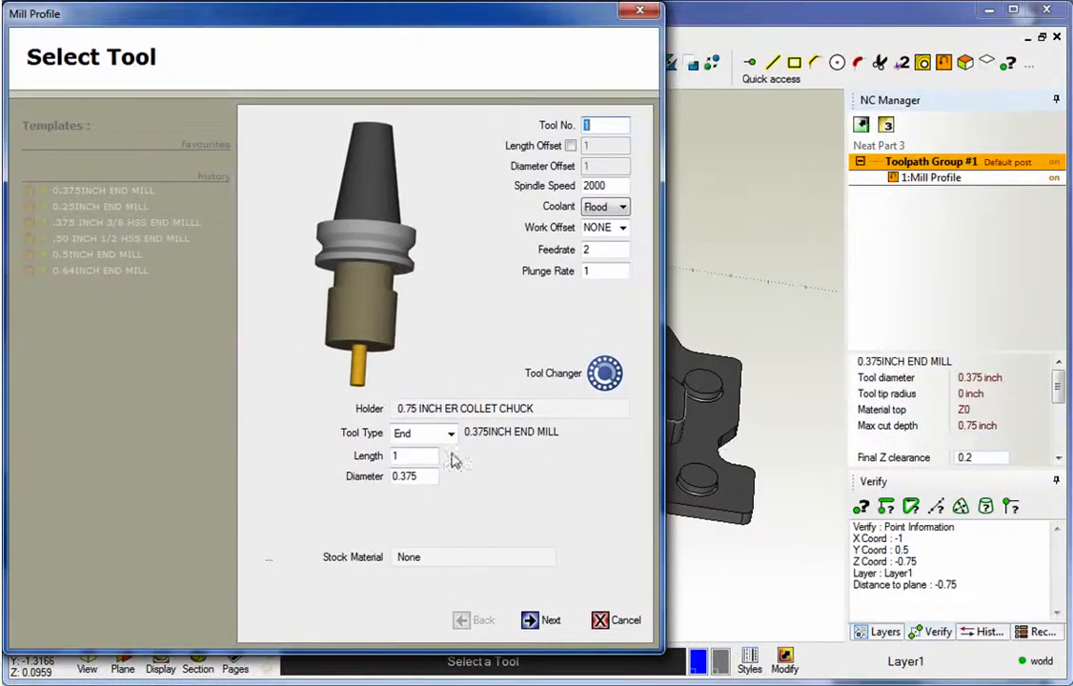
click(549, 622)
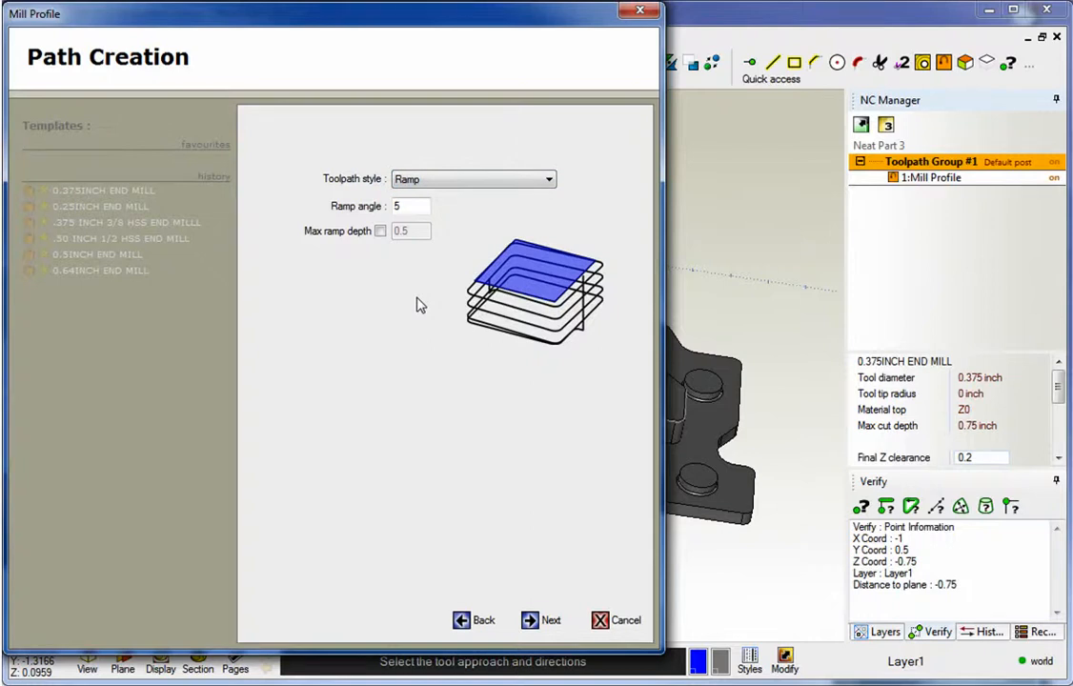
mouse_move(320, 218)
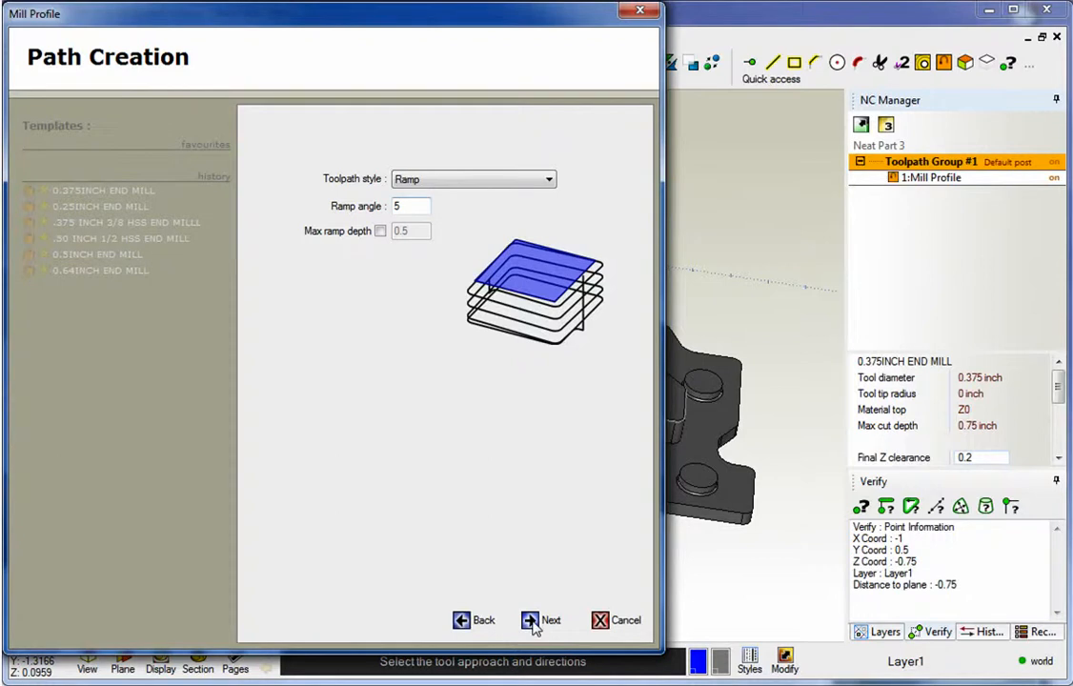
click(541, 622)
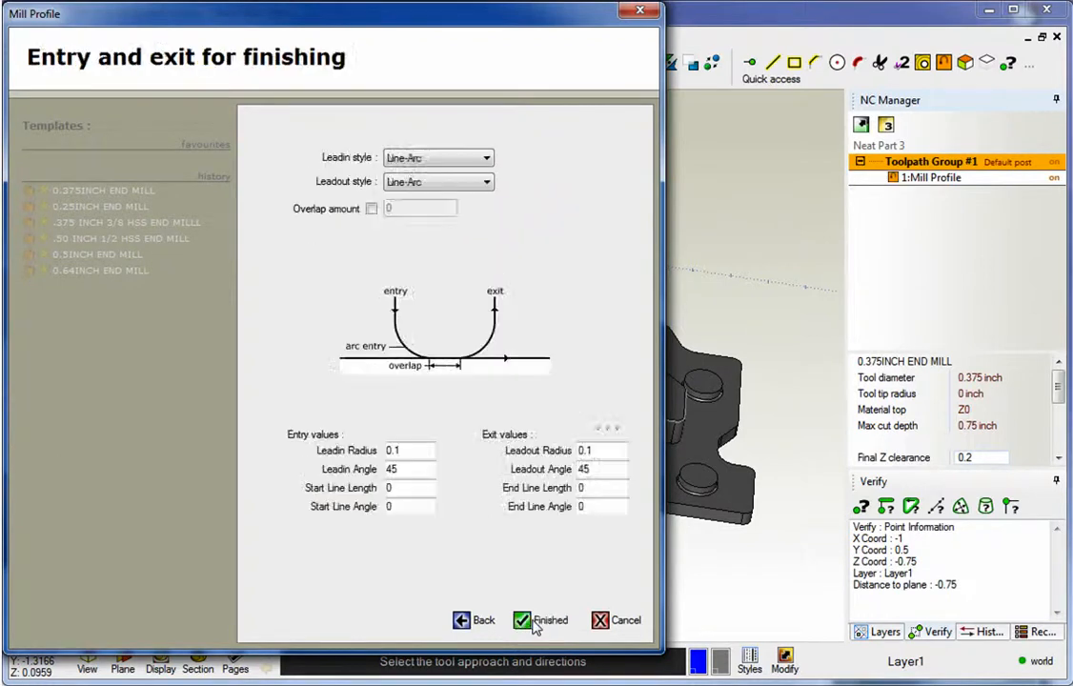
click(541, 622)
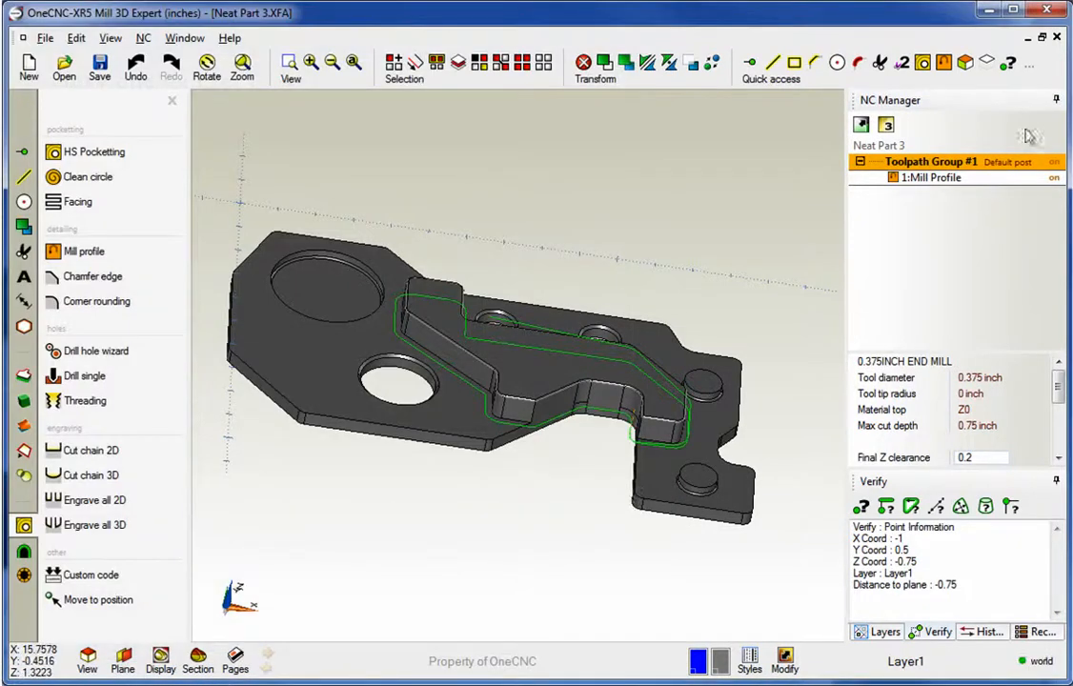
Run a Live Preview simulation of the ramped profile toolpath around the boss.
right_click(930, 160)
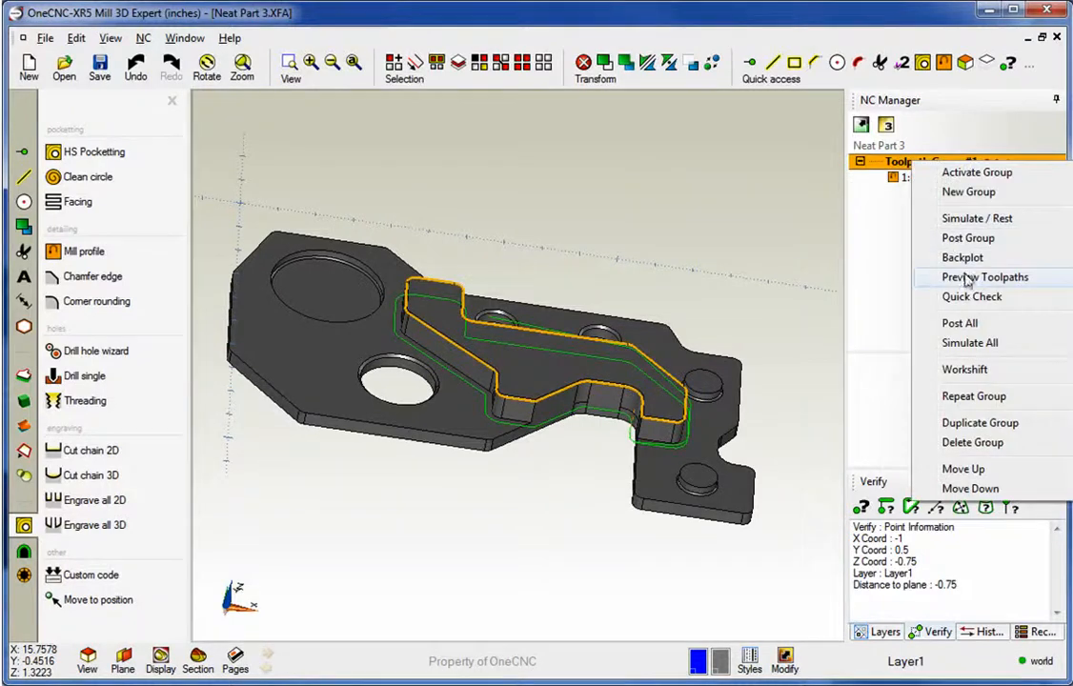
click(986, 278)
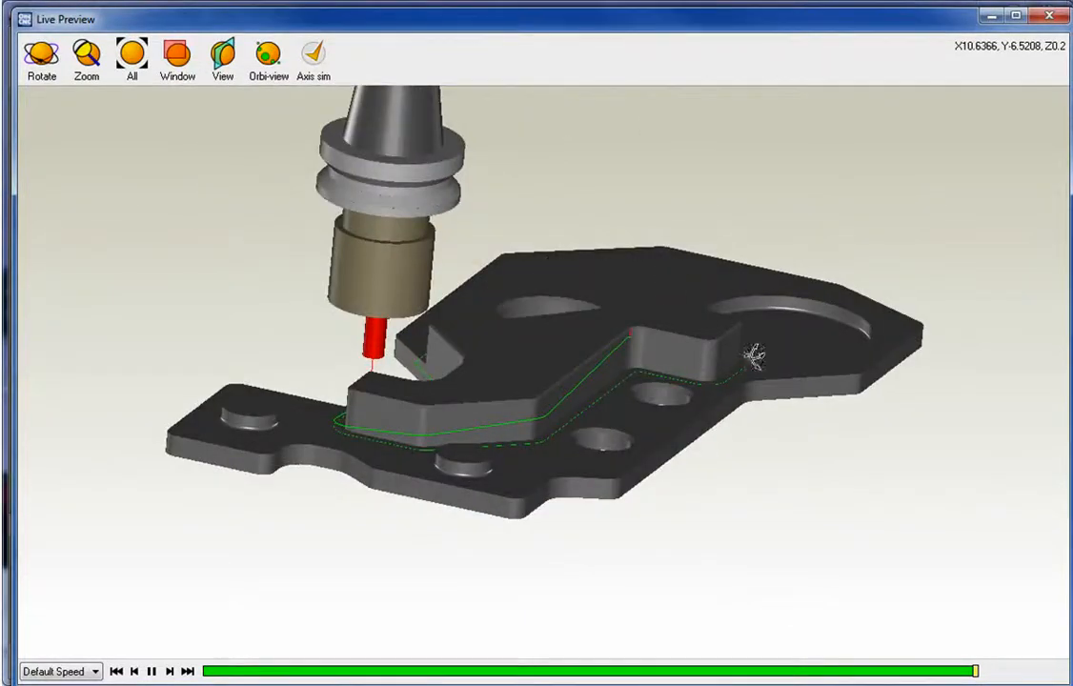
mouse_move(486, 419)
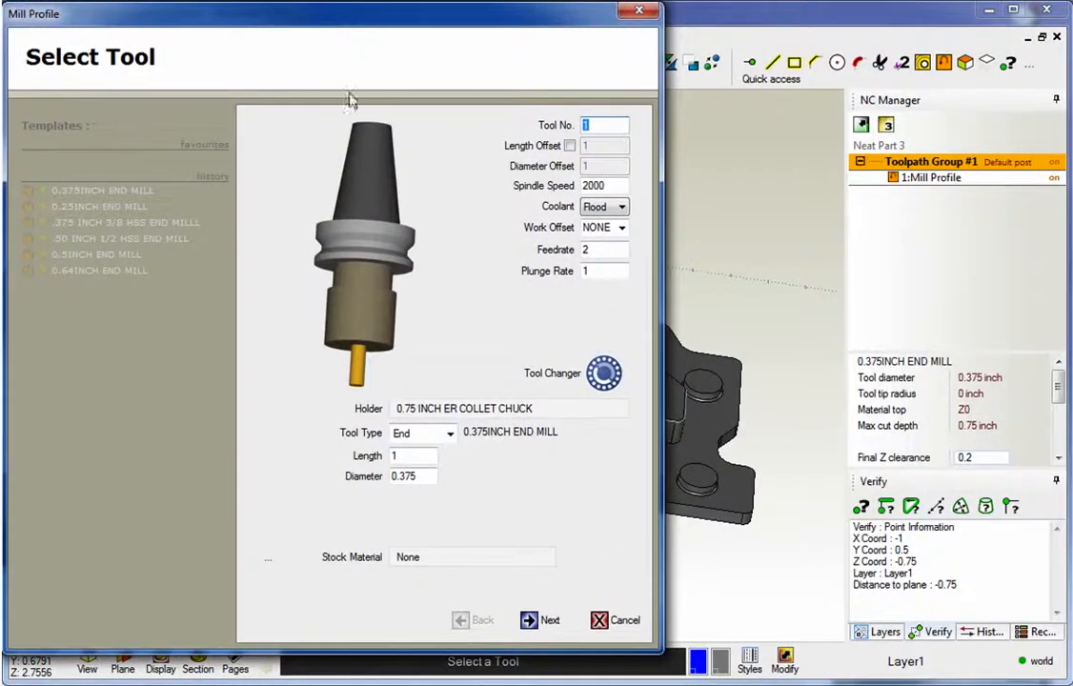
Keep the tool, enable Max ramp depth at .25 per pass and continue to the Rough settings.
click(540, 621)
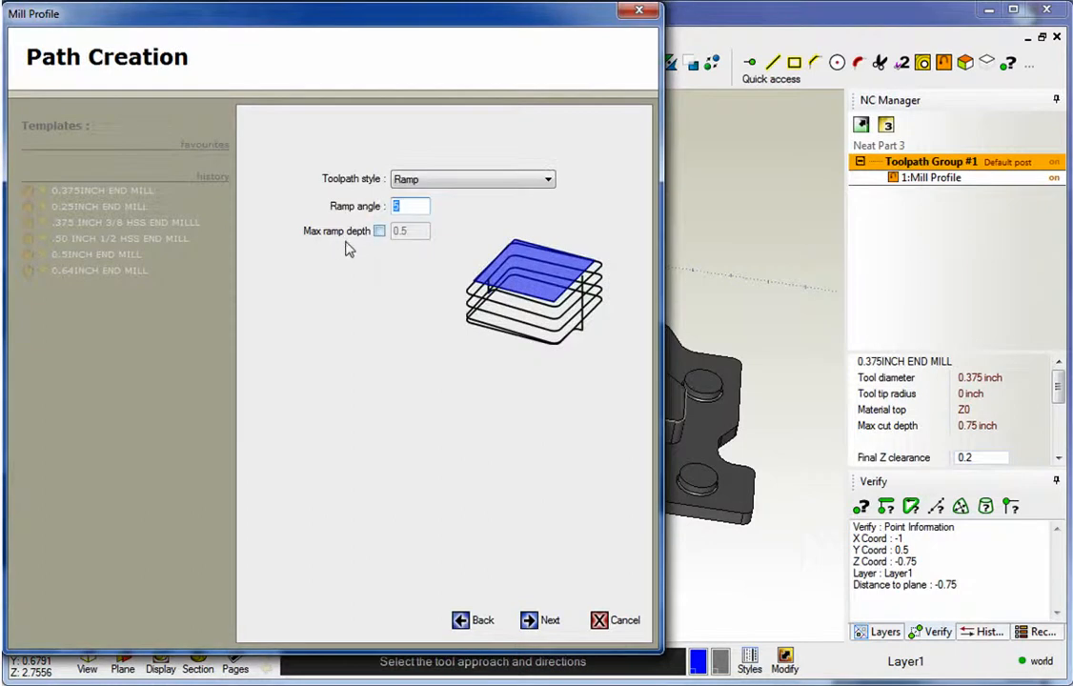
click(379, 230)
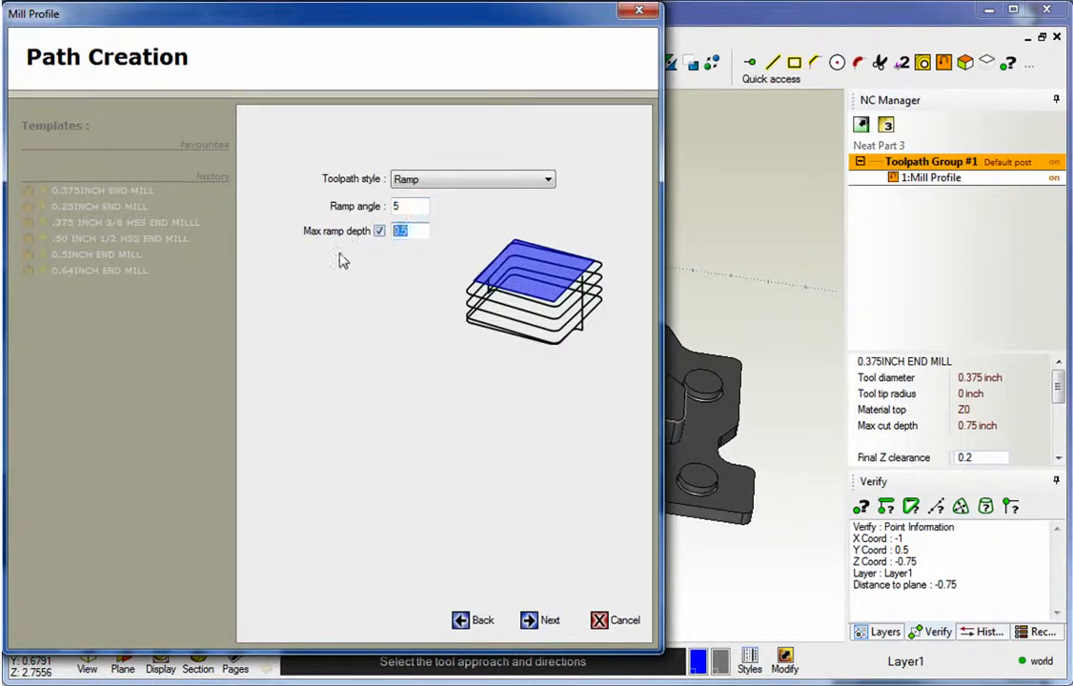
text(.25)
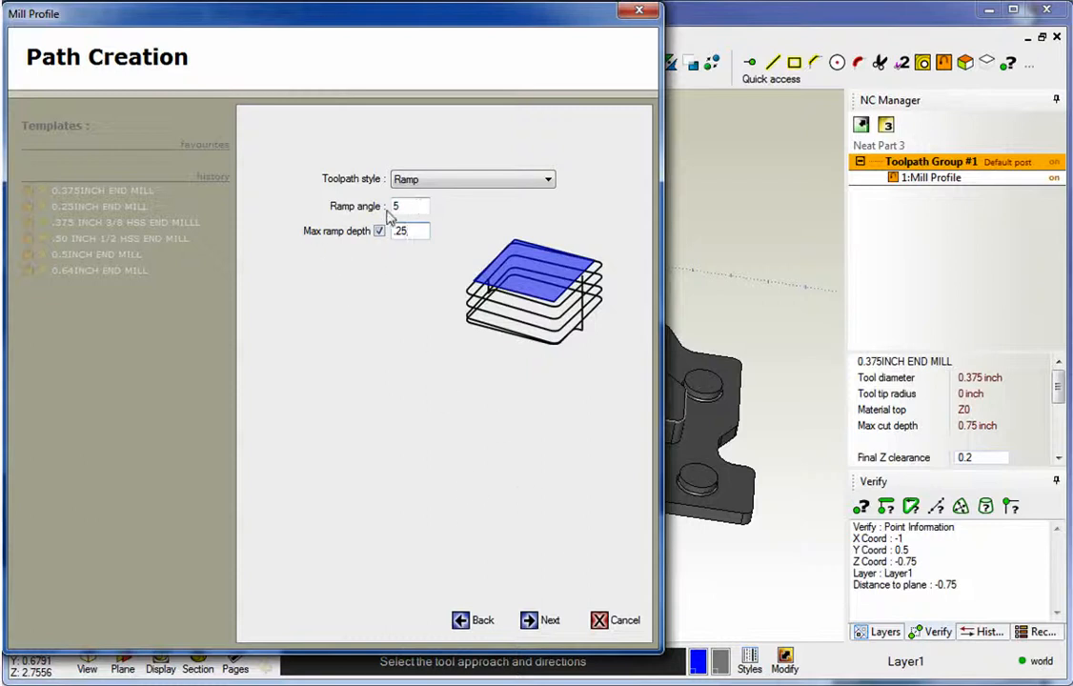
click(408, 206)
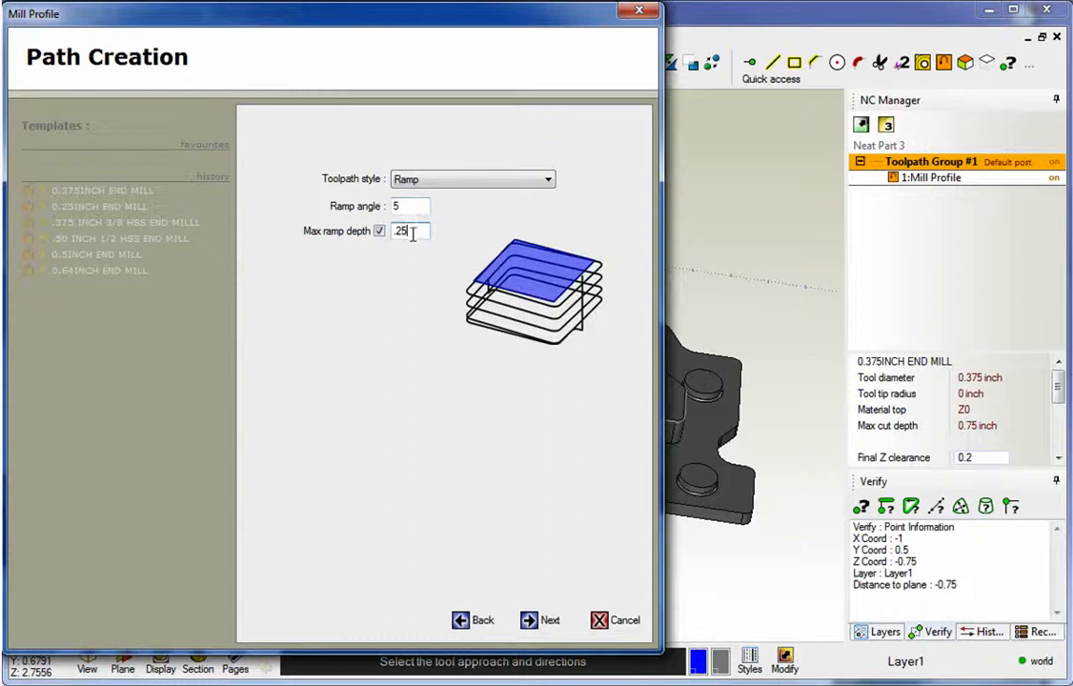
click(539, 622)
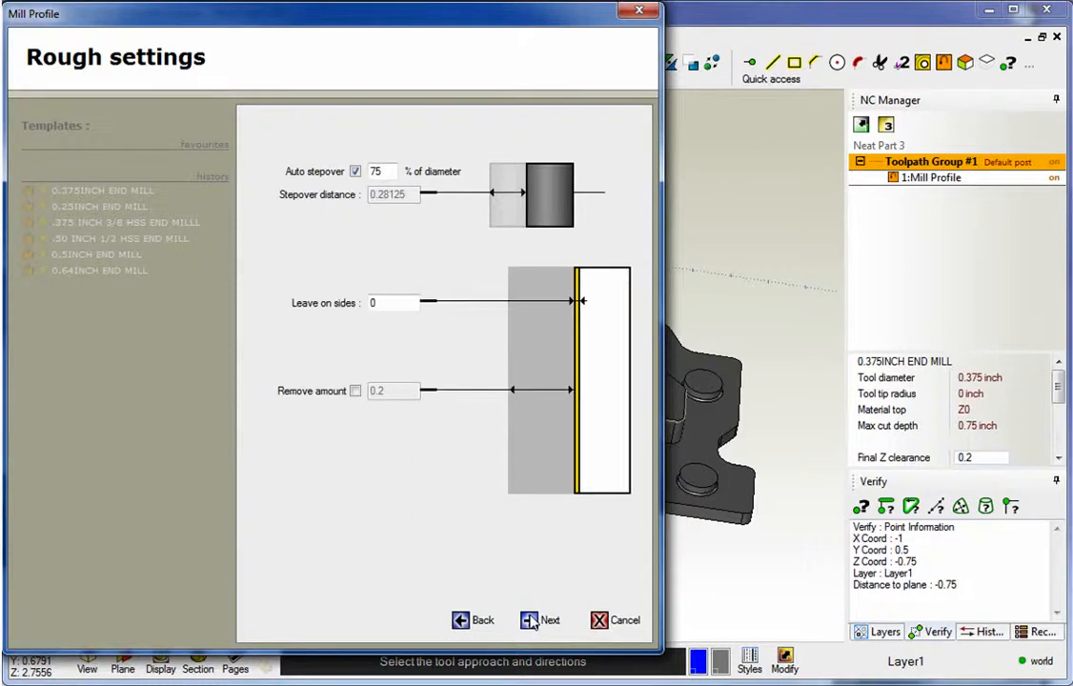
Regenerate the depth-limited ramp toolpath and start its Live Preview simulation.
click(549, 621)
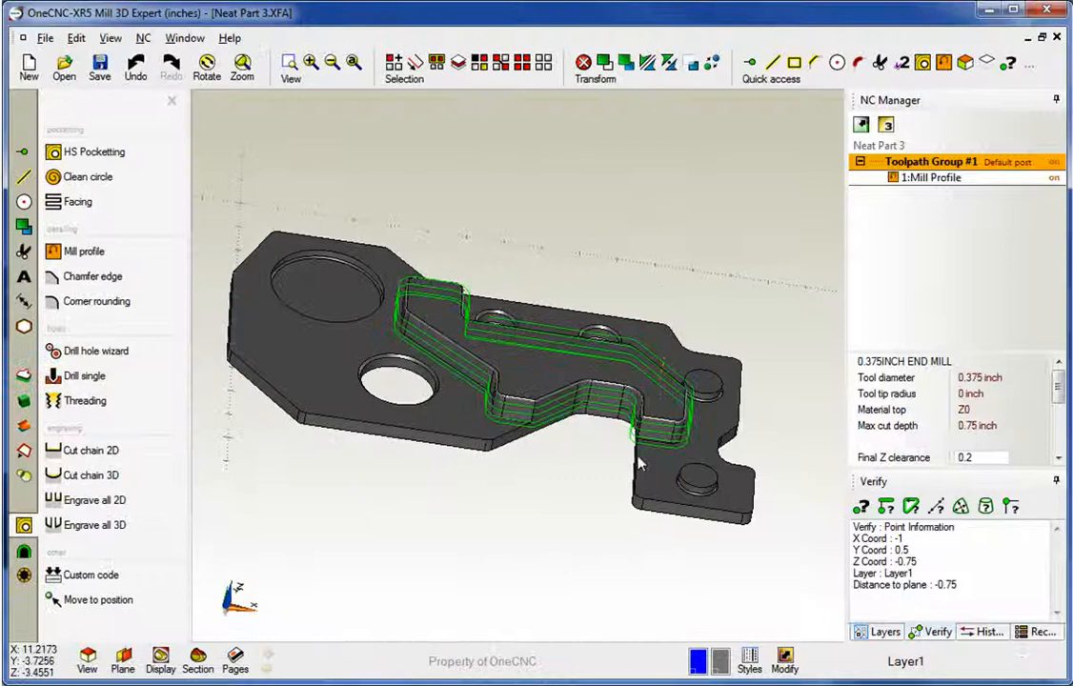
right_click(930, 160)
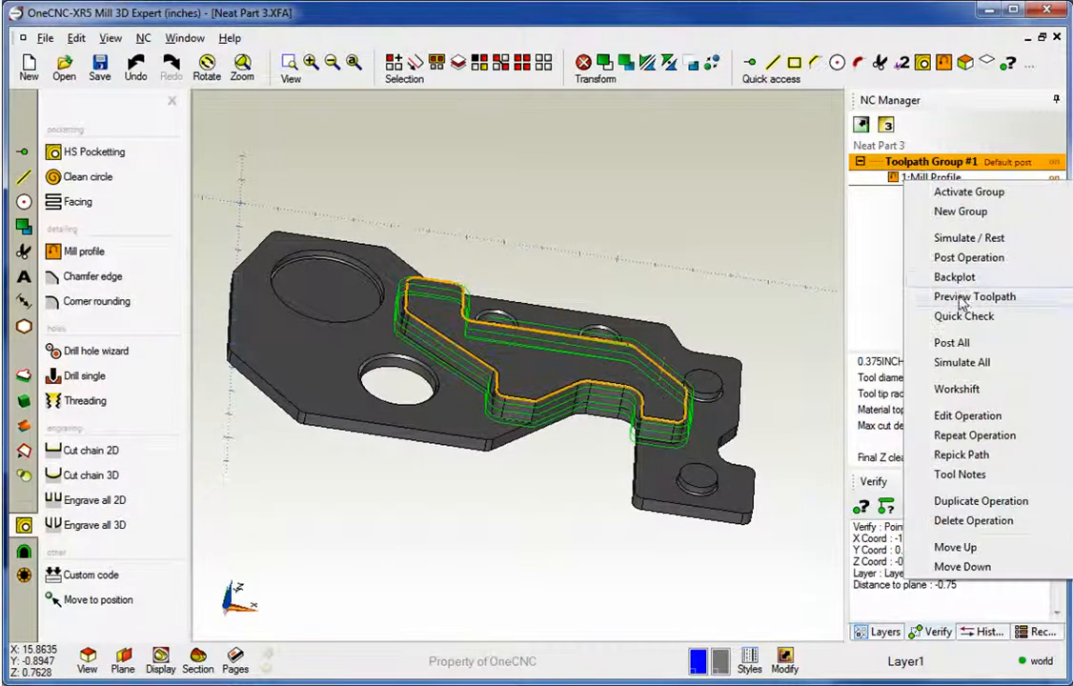
click(975, 297)
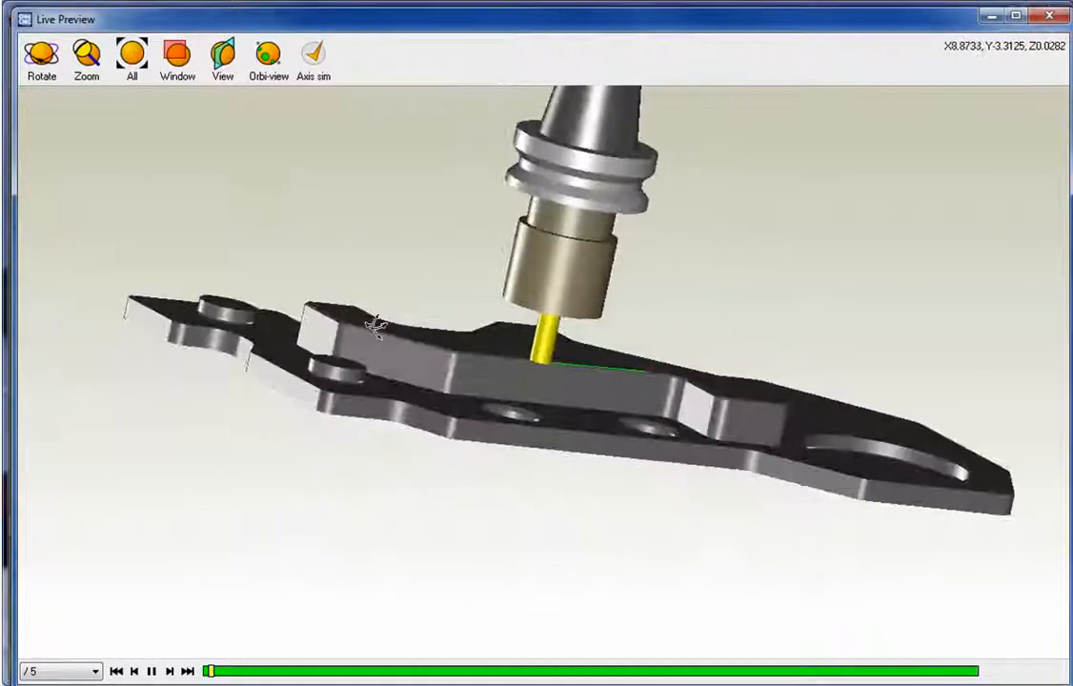